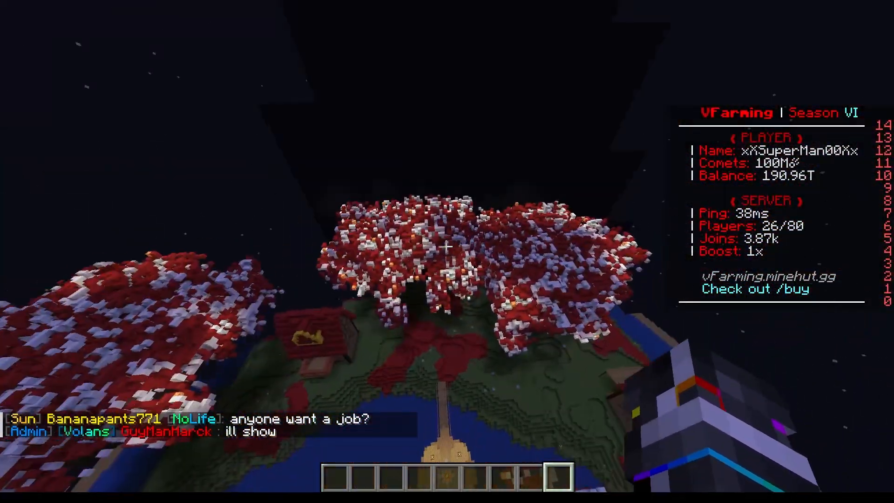
{"action": "mouse_move", "coordinate": [447, 246]}
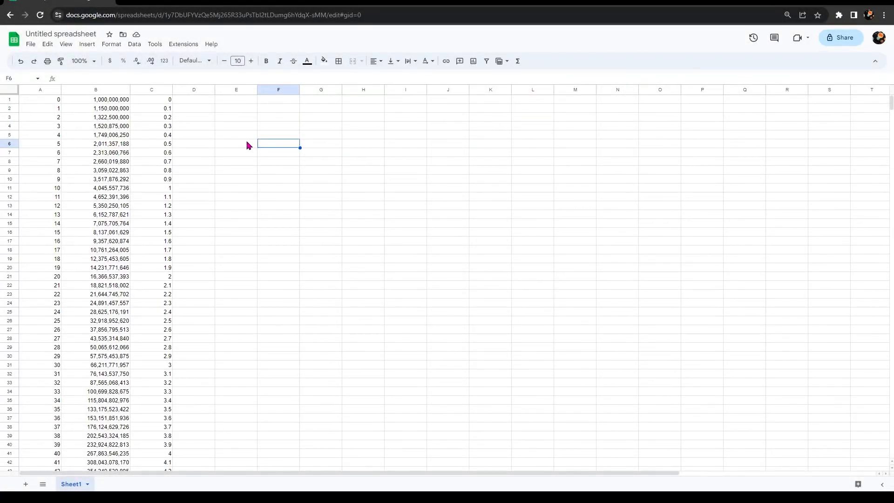
{"action": "mouse_move", "coordinate": [77, 104]}
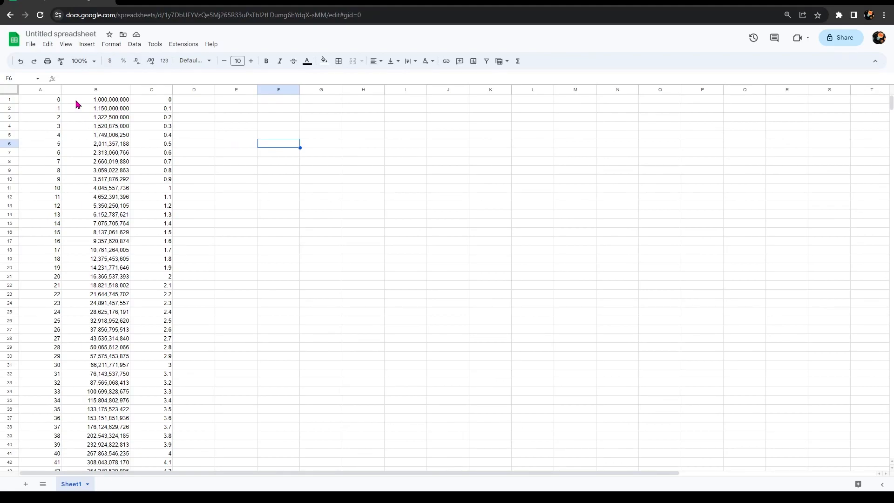
{"action": "mouse_move", "coordinate": [59, 117]}
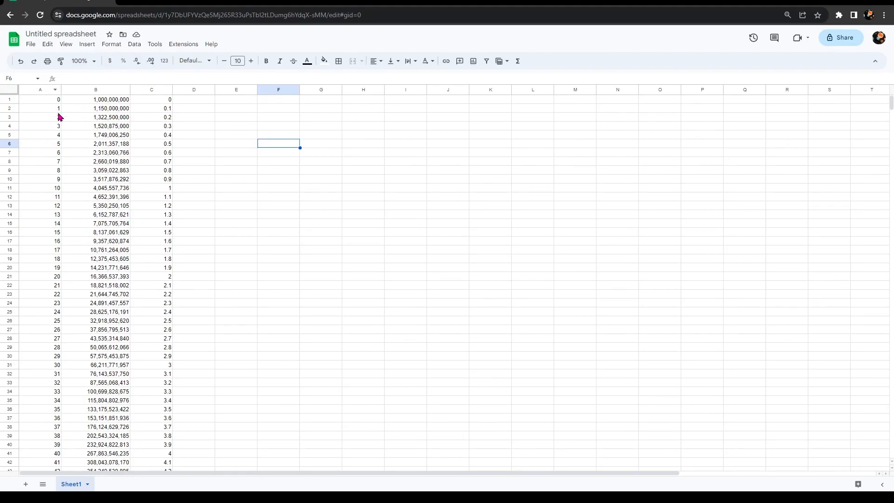
Inspect the base cost formula and the level 50 cost and multiplier formulas.
{"action": "left_click", "coordinate": [95, 99]}
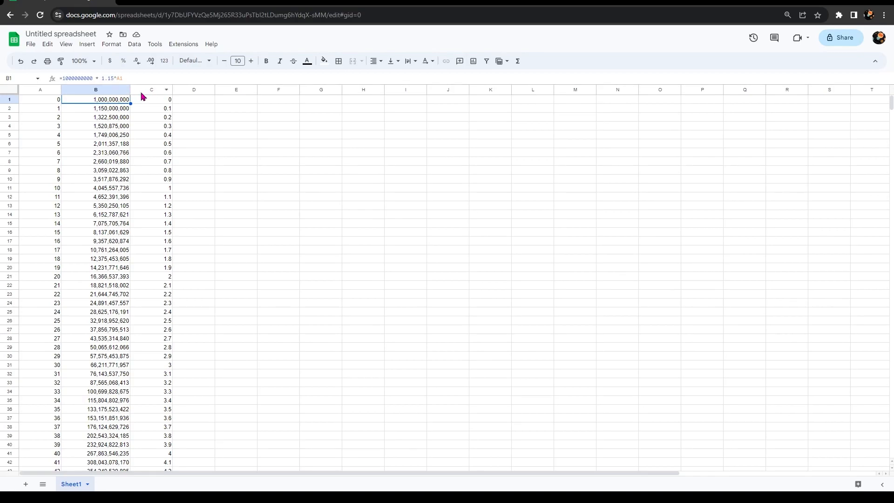
{"action": "left_click", "coordinate": [279, 160]}
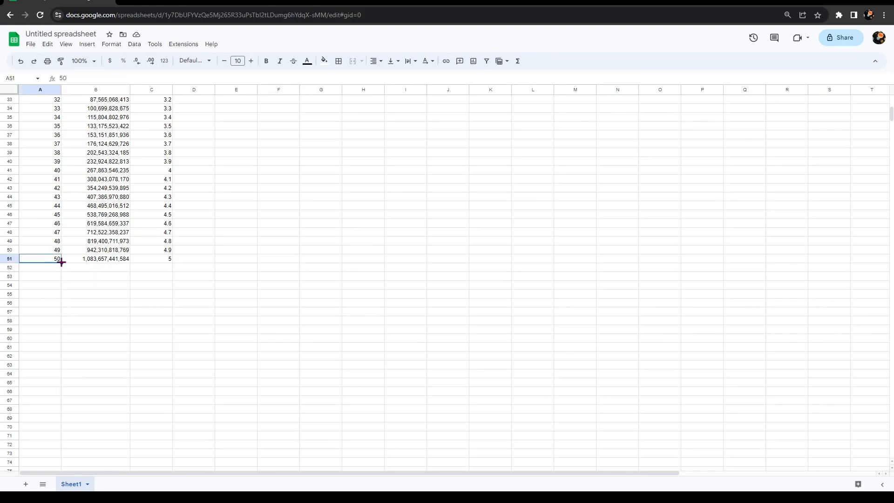
{"action": "left_click", "coordinate": [95, 259]}
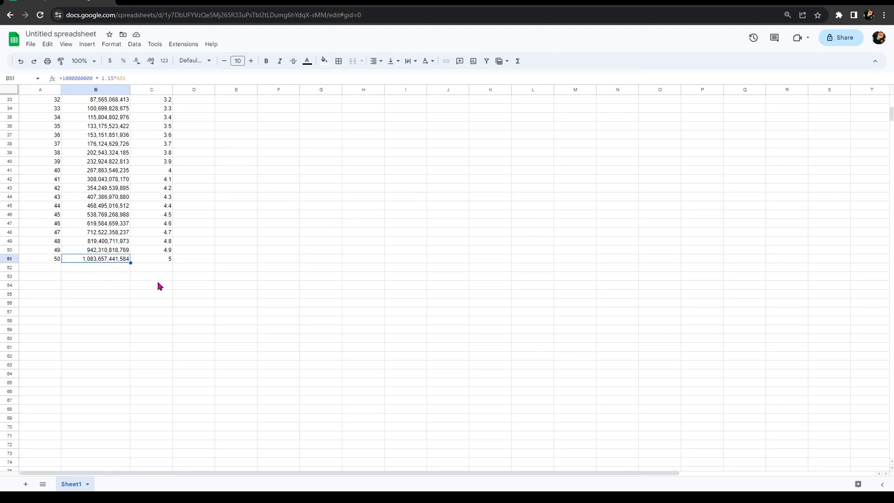
{"action": "left_click", "coordinate": [150, 258]}
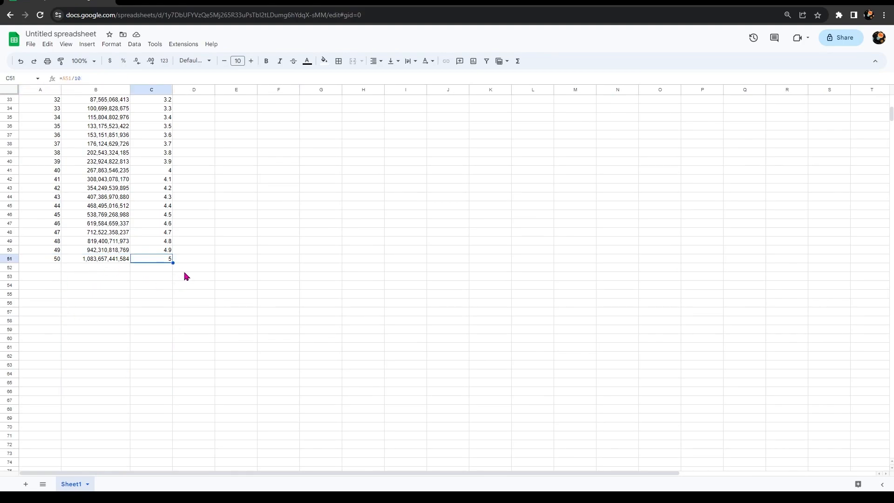
{"action": "scroll", "scroll_direction": "up", "scroll_amount": 3}
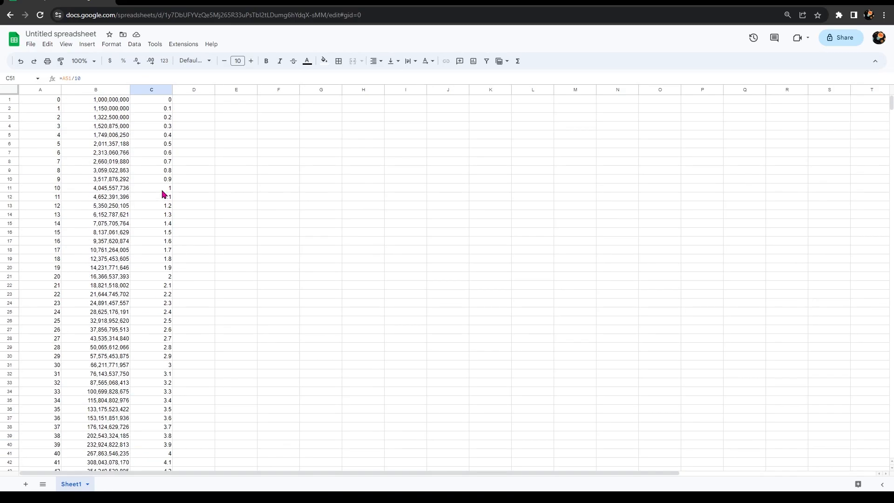
Enter the calculation =65*11*5*2 in empty cell F50.
{"action": "left_click", "coordinate": [236, 135]}
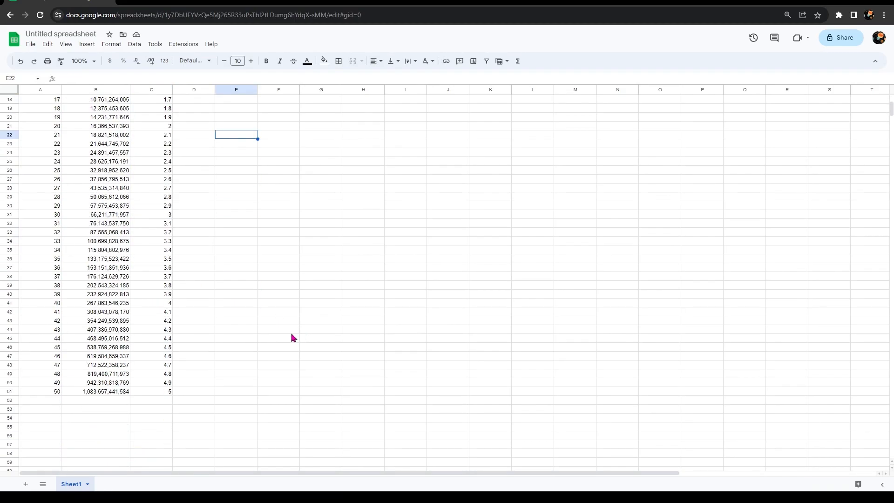
{"action": "left_click", "coordinate": [278, 382]}
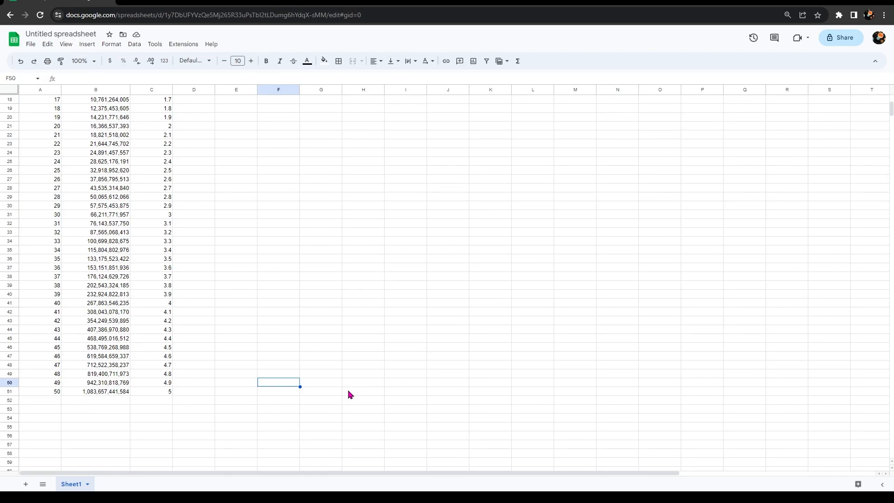
{"action": "type", "text": "=65"}
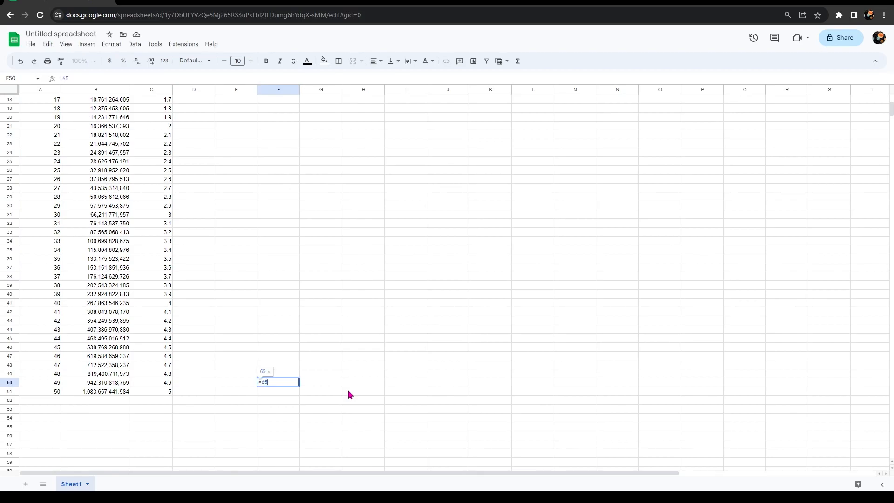
{"action": "type", "text": "*1"}
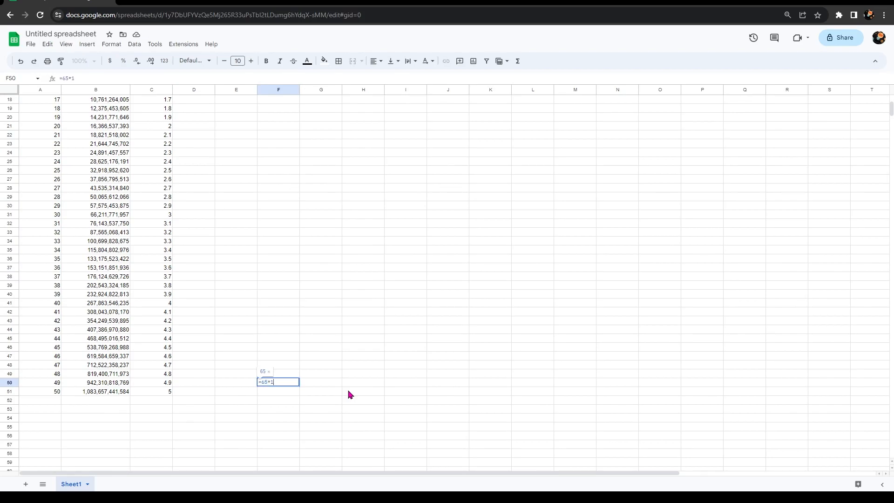
{"action": "type", "text": "1"}
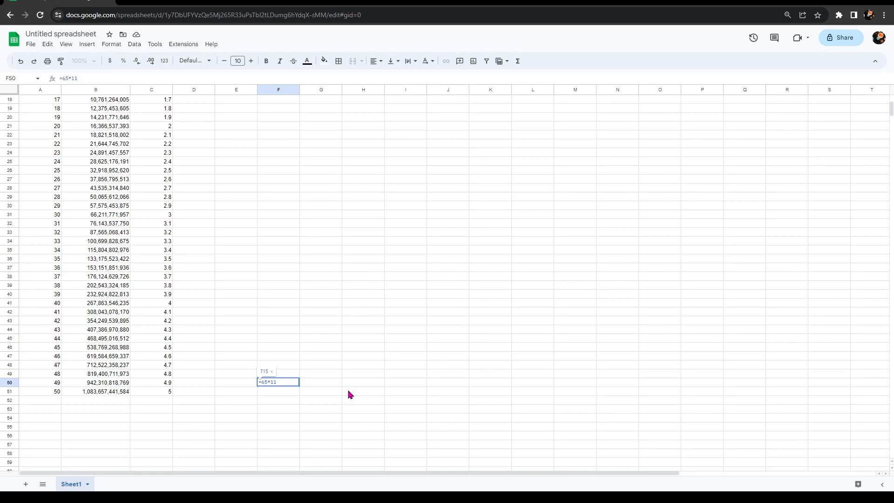
{"action": "type", "text": "*"}
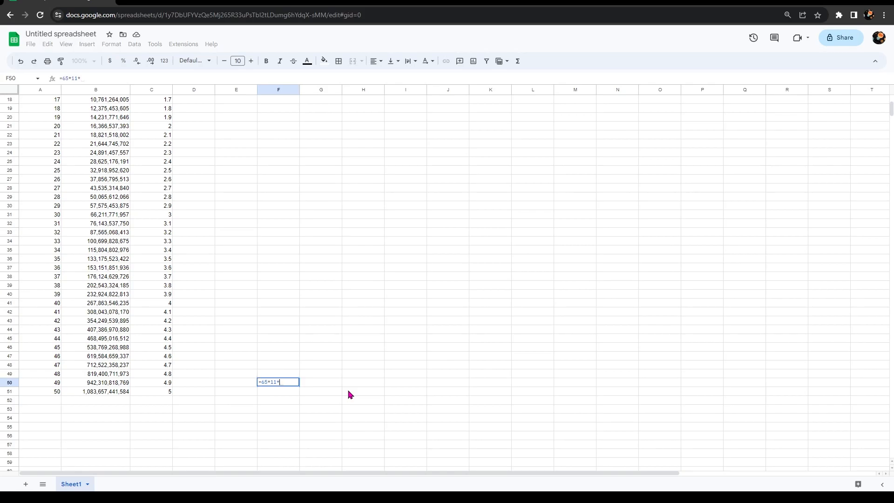
{"action": "type", "text": "5"}
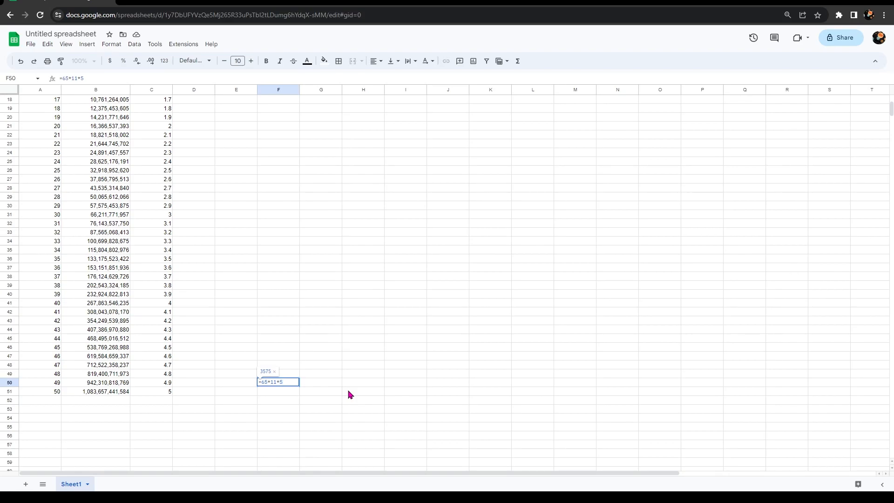
{"action": "type", "text": "*2"}
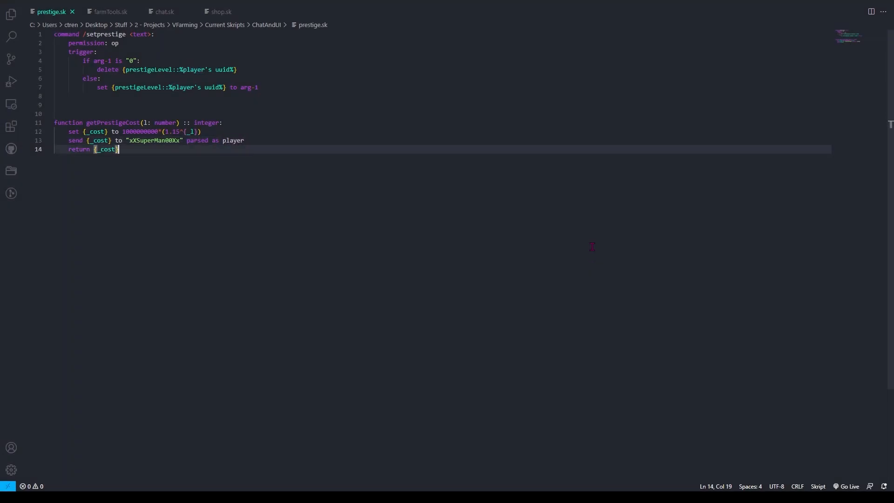
{"action": "mouse_move", "coordinate": [233, 189]}
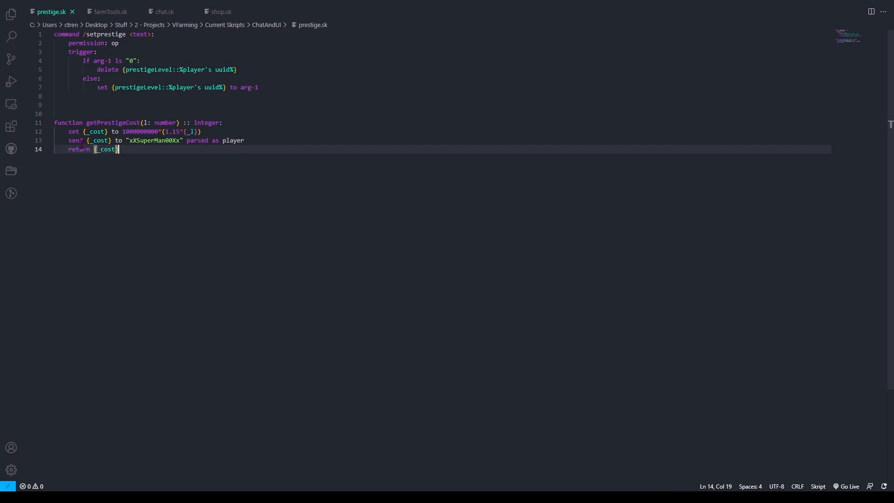
{"action": "type", "text": "d"}
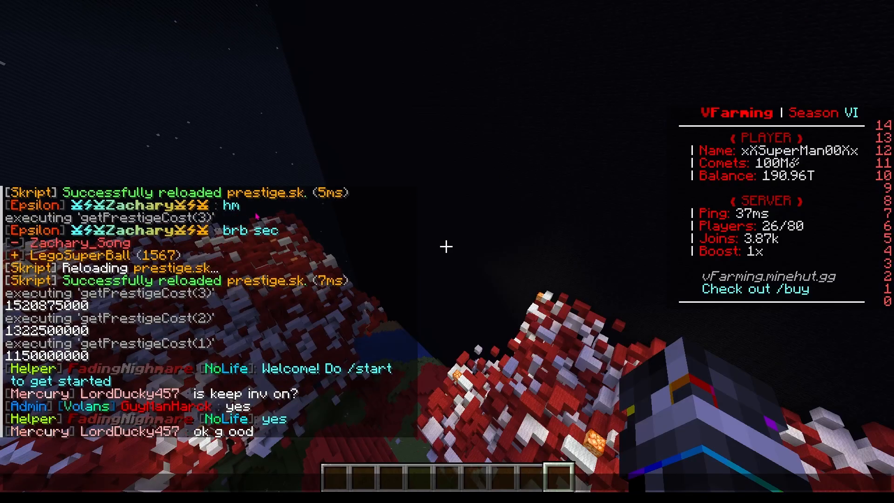
Run !getPrestigeCost(1) in chat to check it returns 1,150,000,000.
{"action": "type", "text": "!getPrestigeCost(1)"}
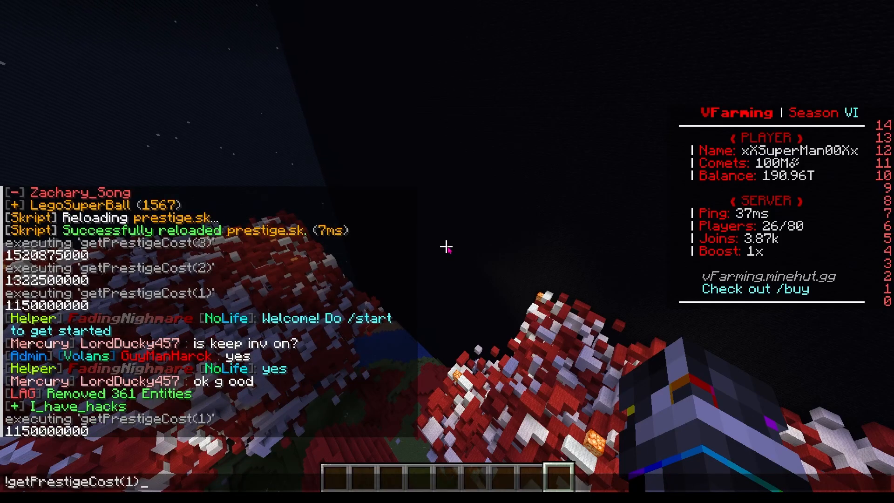
{"action": "key", "text": "enter"}
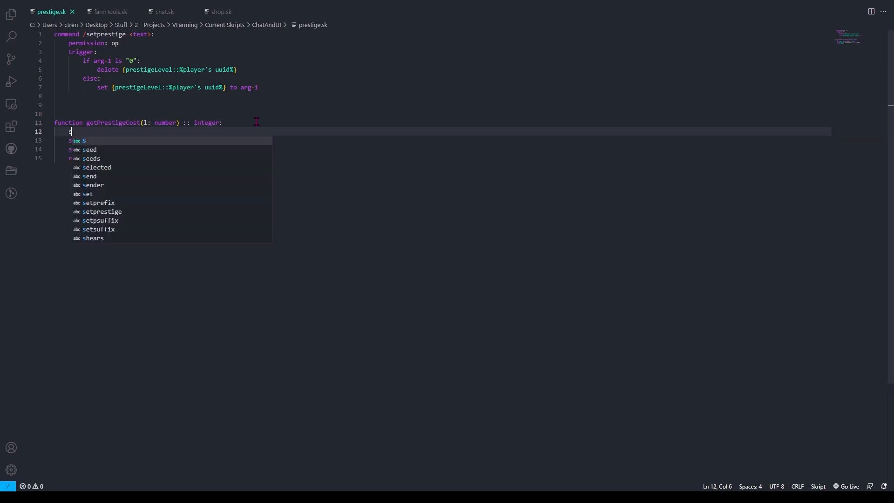
Add 'set {_l} to {_l}' as the first line of getPrestigeCost in prestige.sk.
{"action": "type", "text": "set {_l}"}
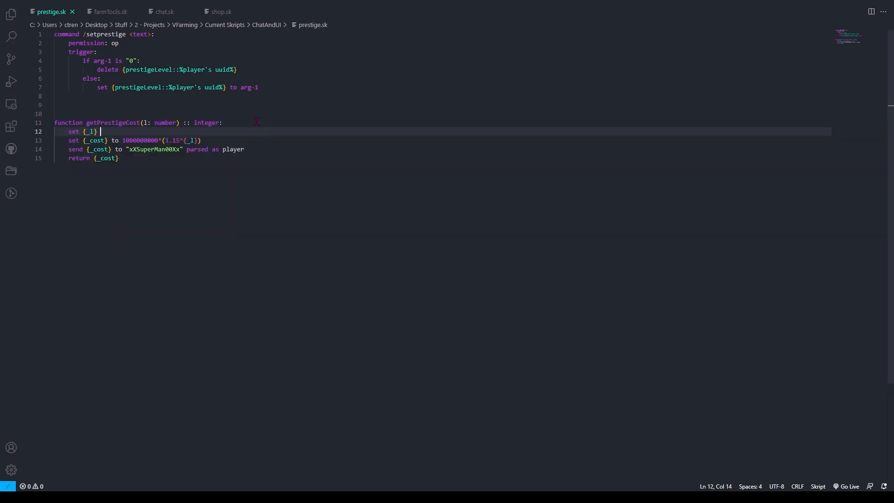
{"action": "type", "text": "to"}
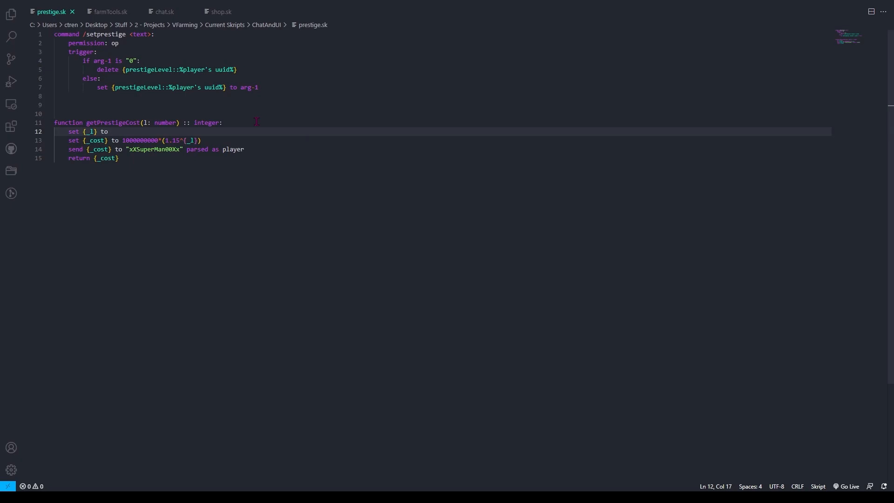
{"action": "type", "text": "{_l}"}
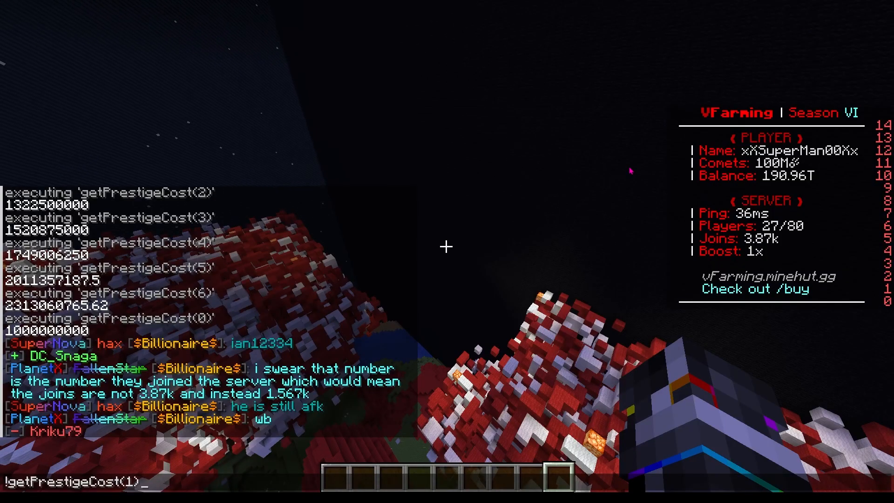
Recall the previous getPrestigeCost test in chat and change the argument to 1.
{"action": "key", "text": "Return"}
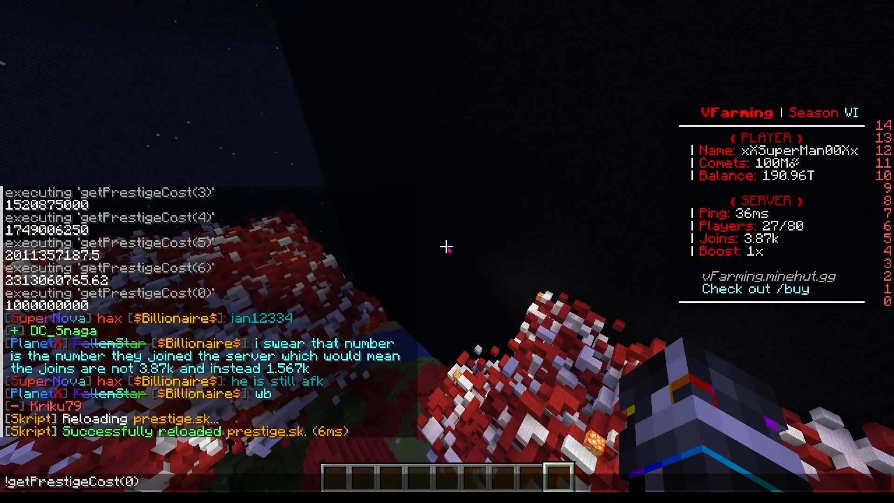
{"action": "type", "text": "1"}
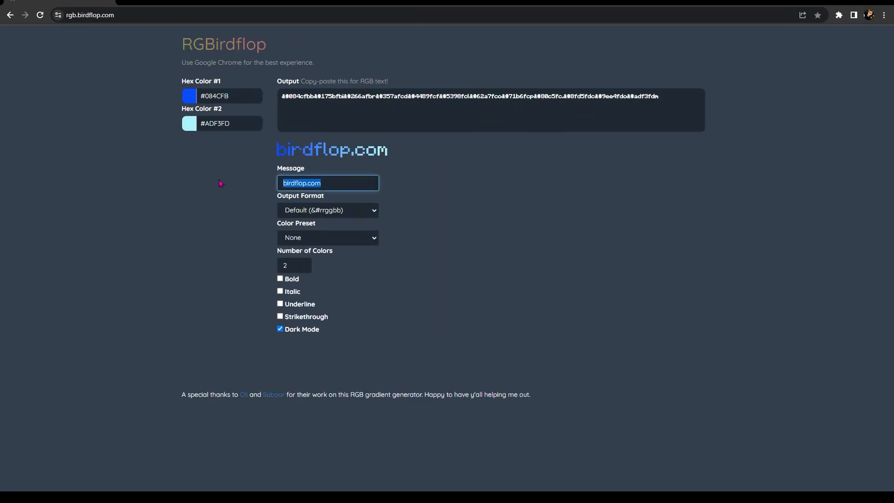
Make a #FBFBFB to #FBFDA0 gradient for 'Prestige' in Chat (<#rrggbb>) format.
{"action": "type", "text": "Prestife"}
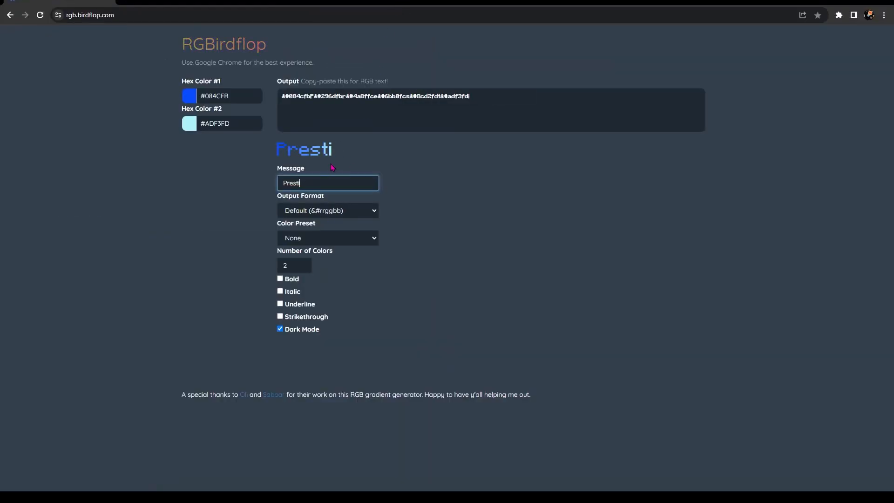
{"action": "left_click", "coordinate": [188, 96]}
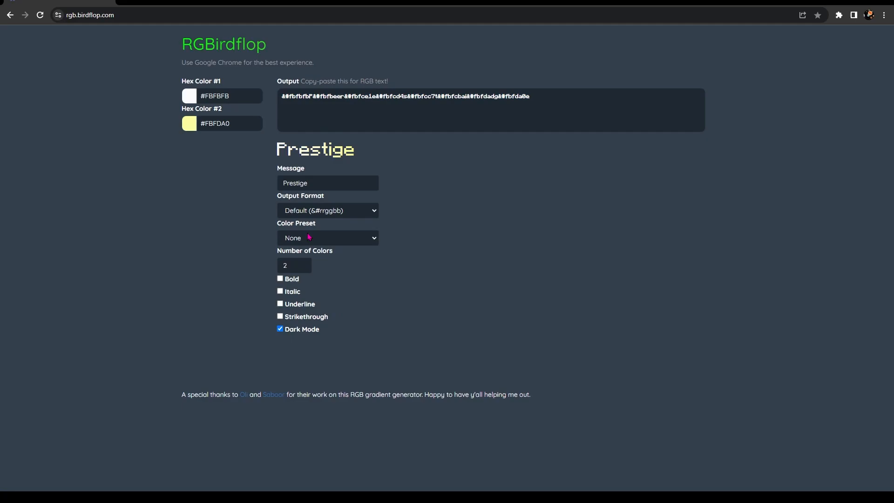
{"action": "left_click", "coordinate": [327, 210]}
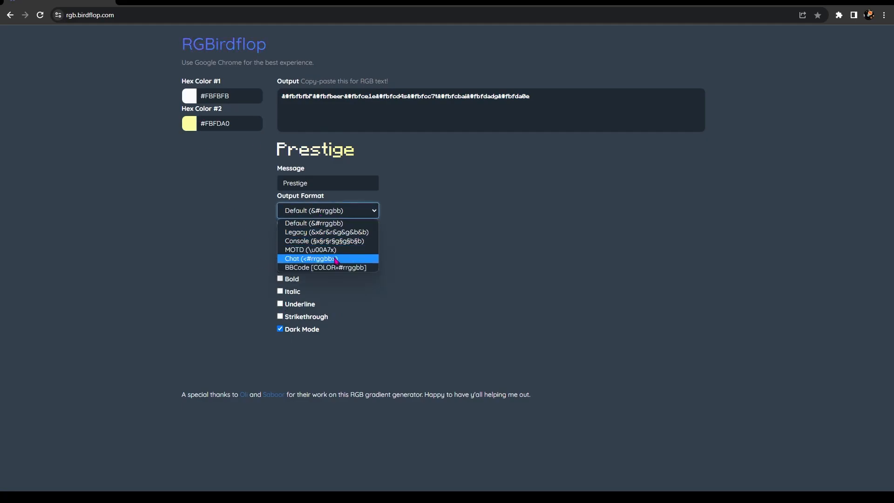
{"action": "left_click", "coordinate": [309, 259]}
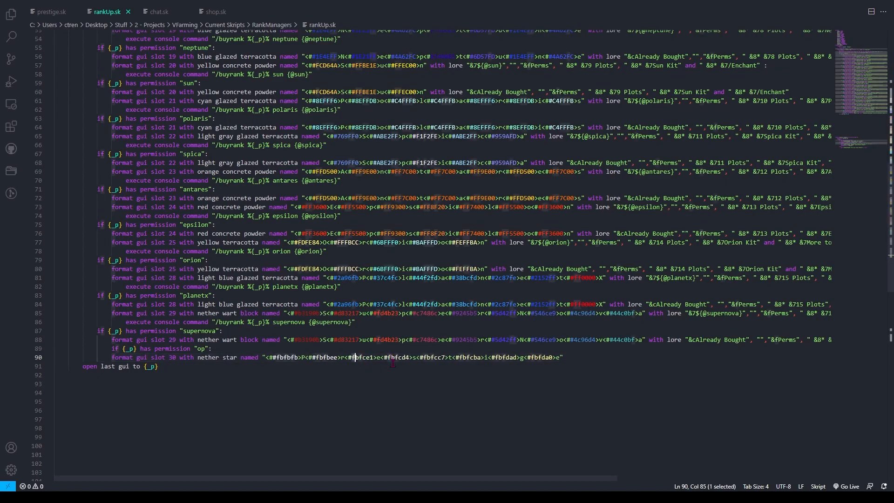
{"action": "mouse_move", "coordinate": [374, 373]}
{"action": "type", "text": "#"}
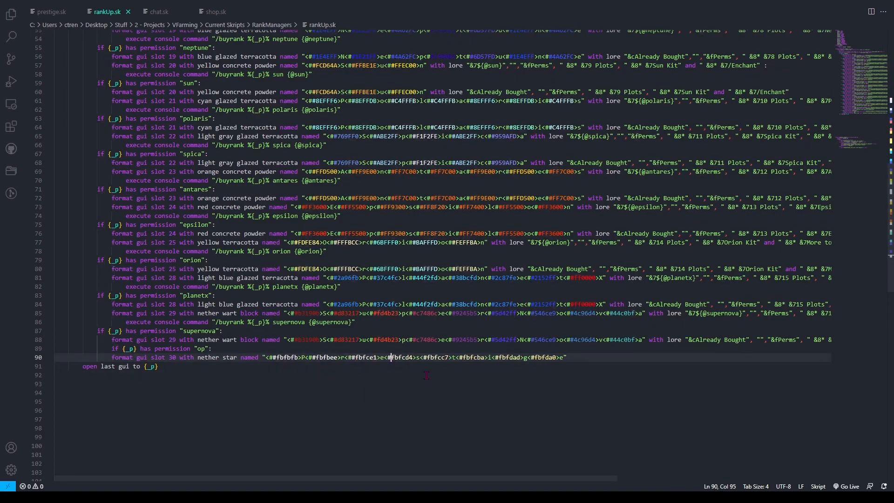
Double another colour hash (## ) in the nether star's Prestige name on line 90.
{"action": "left_click", "coordinate": [509, 368]}
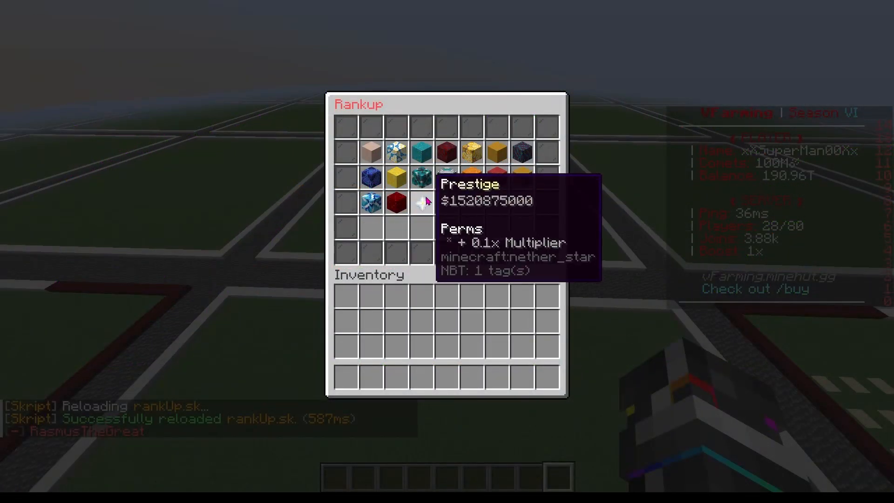
Buy the Prestige nether star repeatedly up to level 73, then close the Rankup menu.
{"action": "left_click", "coordinate": [421, 204]}
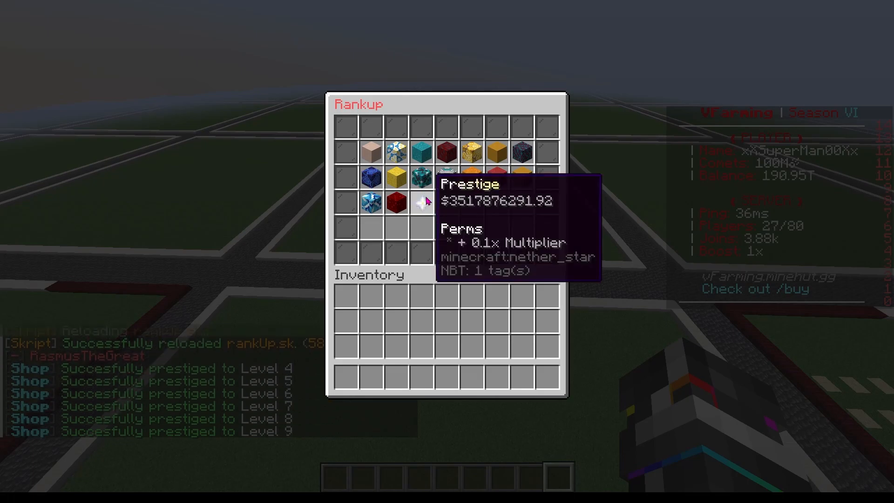
{"action": "left_click", "coordinate": [421, 203]}
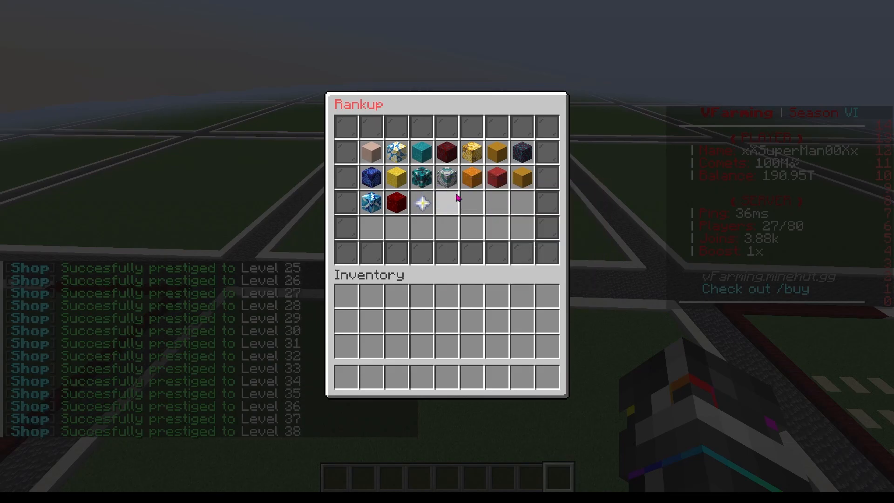
{"action": "mouse_move", "coordinate": [421, 202]}
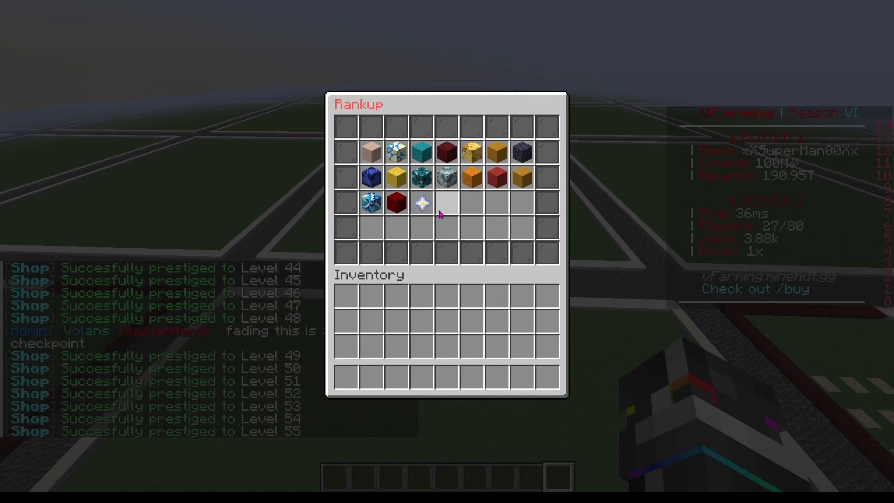
{"action": "mouse_move", "coordinate": [422, 202]}
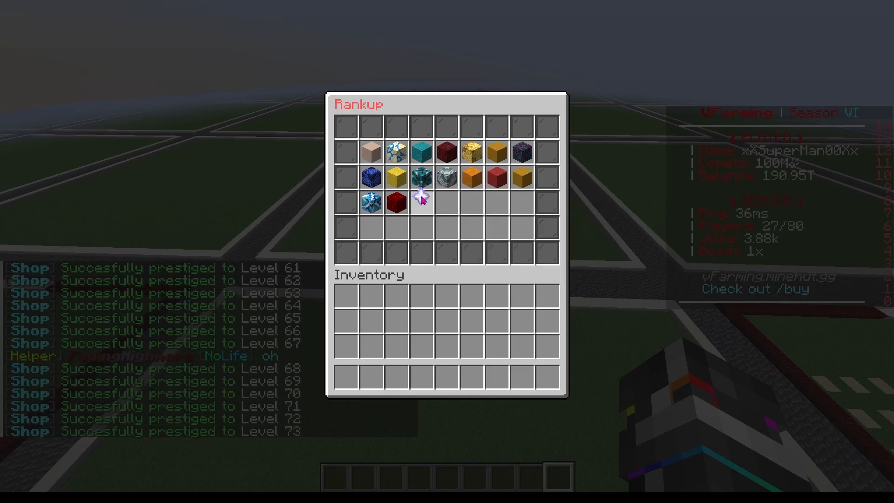
{"action": "mouse_move", "coordinate": [421, 201]}
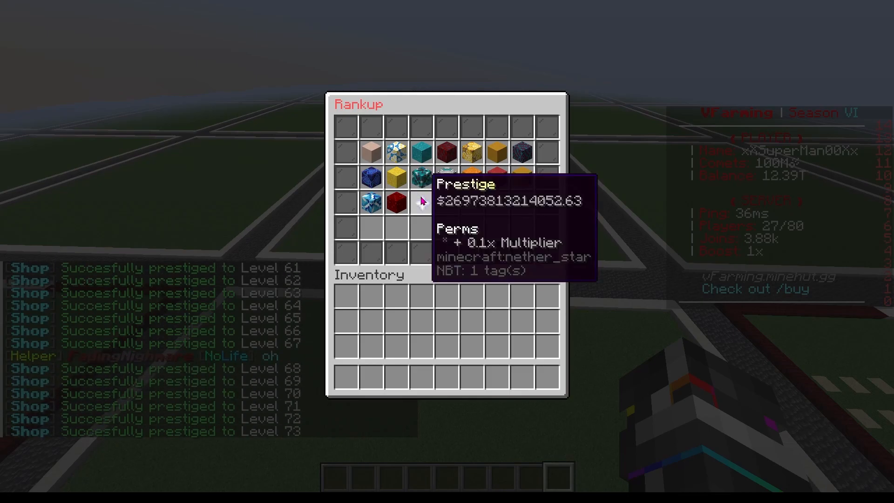
{"action": "key", "text": "Escape"}
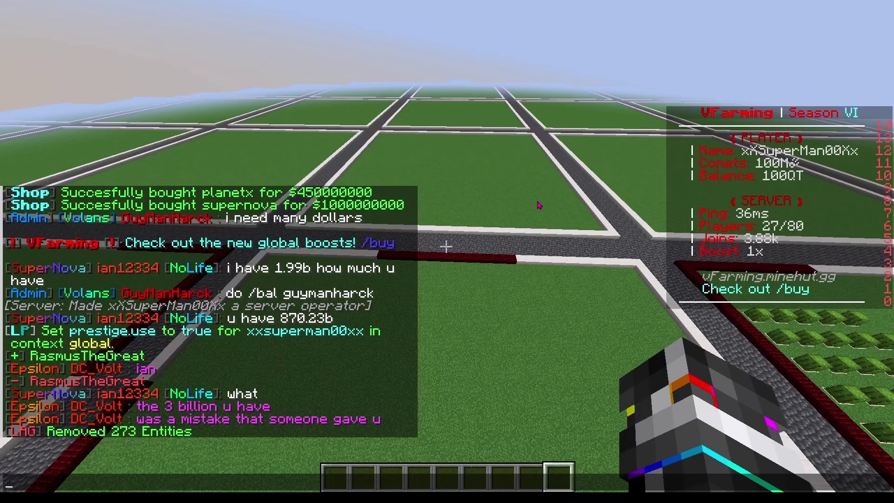
Reload the rankUp script, reopen the Rankup menu and buy the $1,150,000,000 Prestige item.
{"action": "type", "text": "/save-all"}
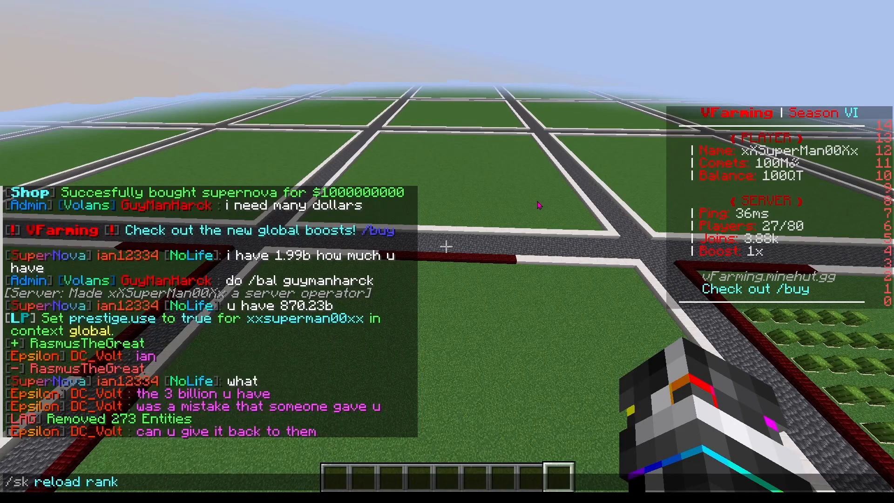
{"action": "key", "text": "Return"}
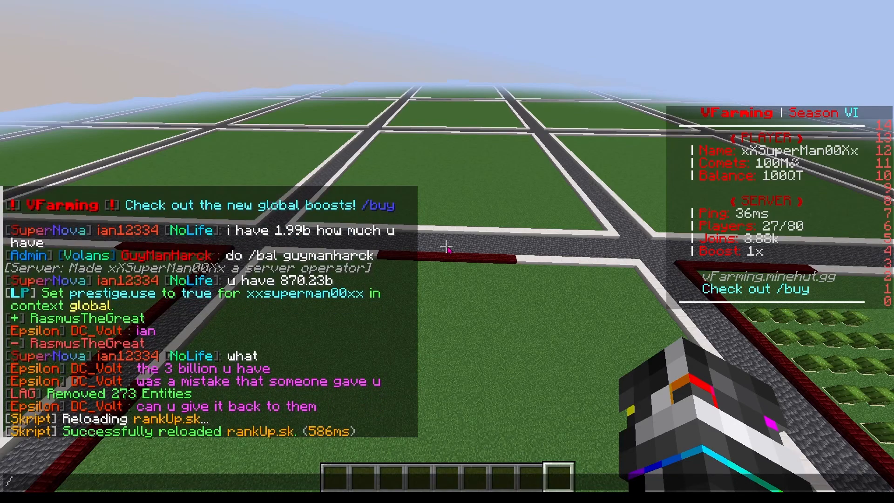
{"action": "type", "text": "/range"}
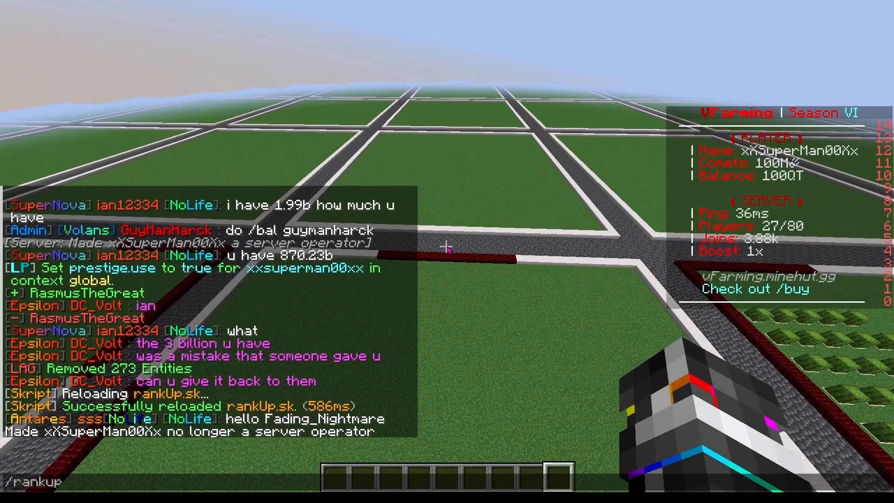
{"action": "key", "text": "Return"}
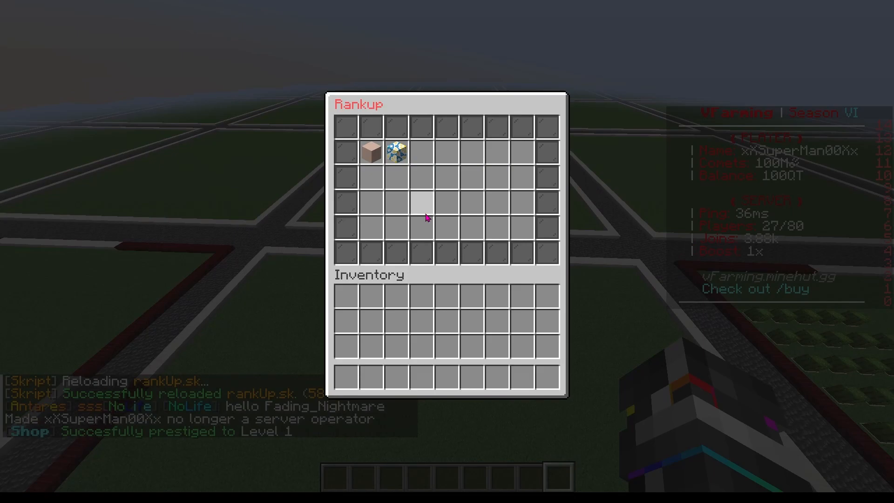
{"action": "key", "text": "Escape"}
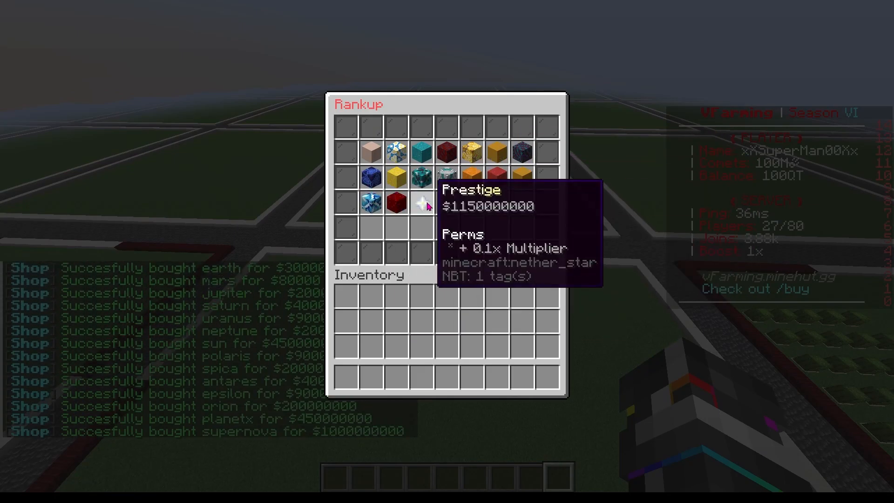
{"action": "left_click", "coordinate": [422, 204]}
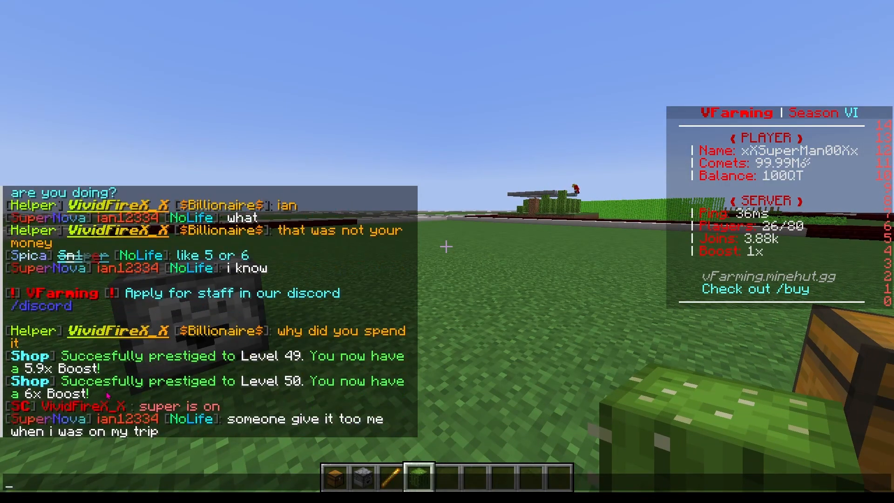
Dismiss chat after the level 50, 6x boost prestige messages.
{"action": "key", "text": "e"}
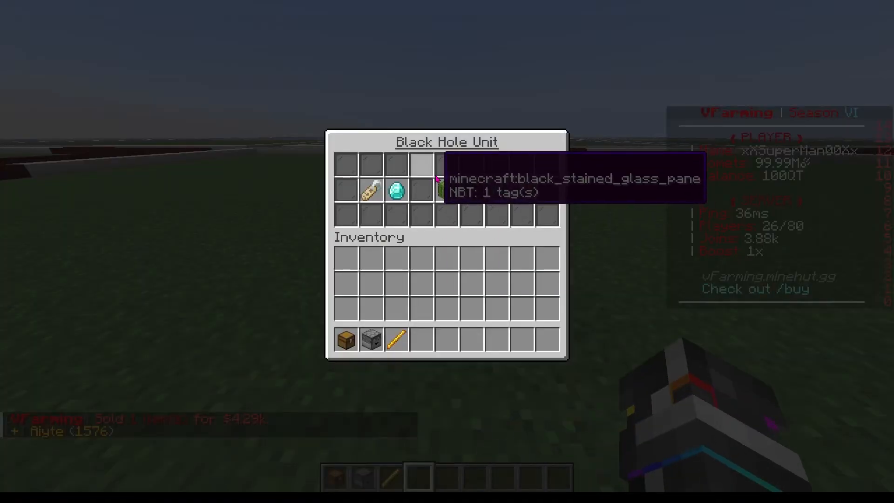
Close the Black Hole Unit menu to move on to Sell Info.
{"action": "key", "text": "Escape"}
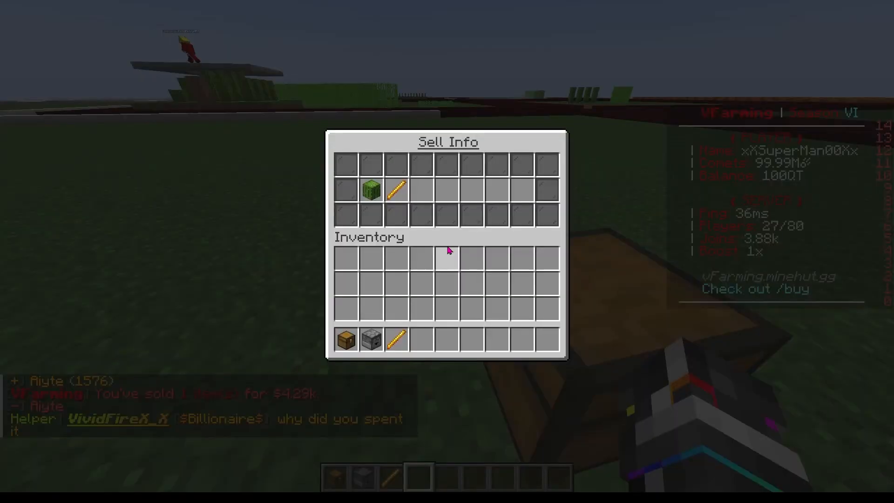
{"action": "mouse_move", "coordinate": [395, 191]}
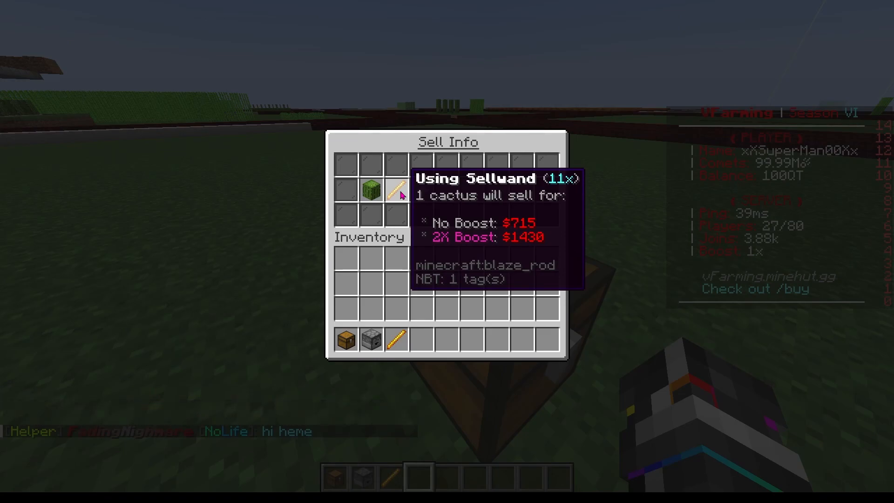
{"action": "mouse_move", "coordinate": [370, 190]}
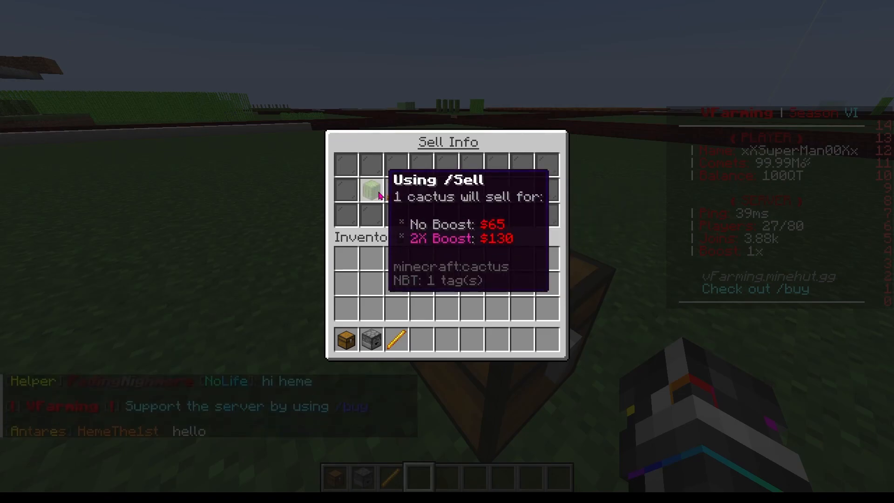
{"action": "mouse_move", "coordinate": [395, 191]}
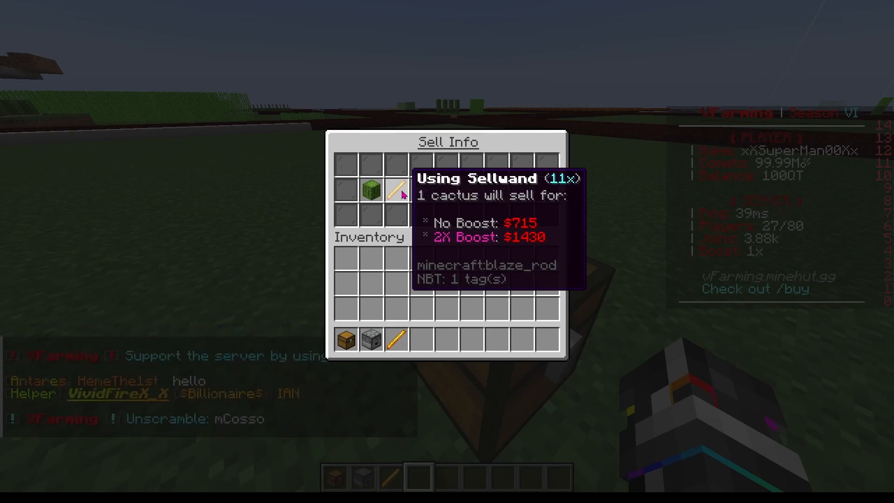
{"action": "mouse_move", "coordinate": [401, 192]}
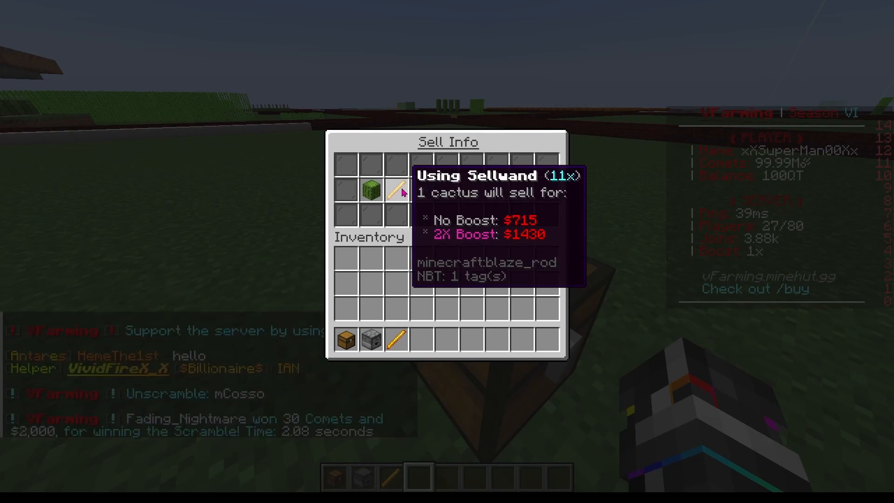
{"action": "mouse_move", "coordinate": [422, 191]}
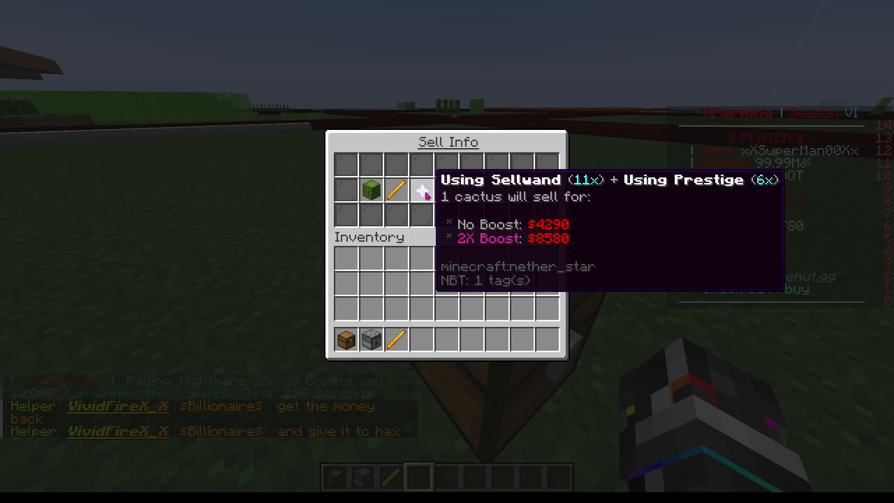
{"action": "mouse_move", "coordinate": [487, 225]}
{"action": "type", "text": "/"}
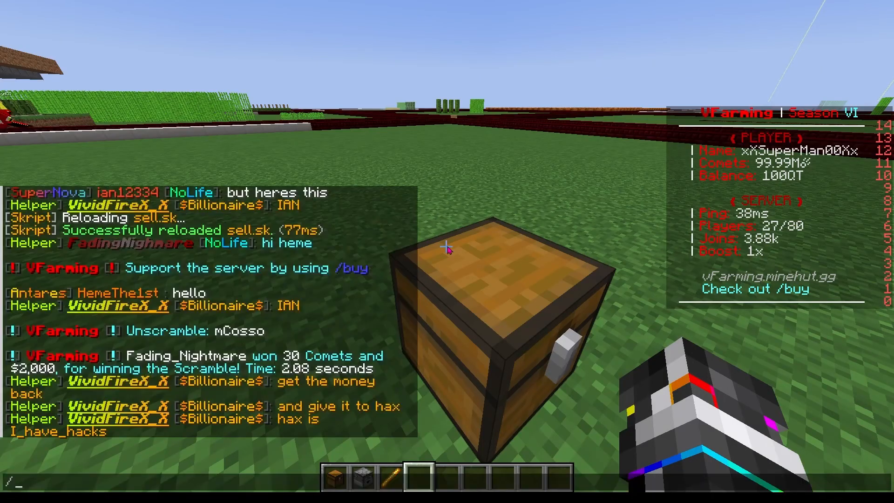
Try /prestige (unknown command), then run /rankup to reopen the Rankup GUI.
{"action": "type", "text": "prestige"}
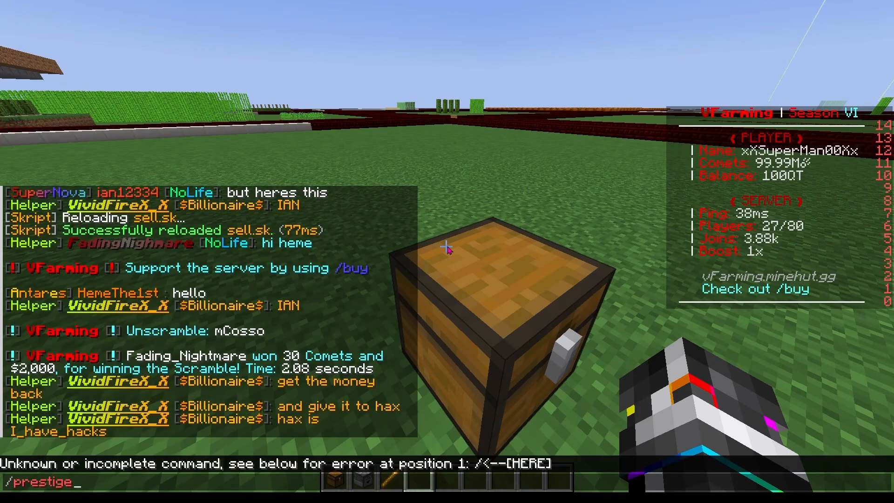
{"action": "key", "text": "Return"}
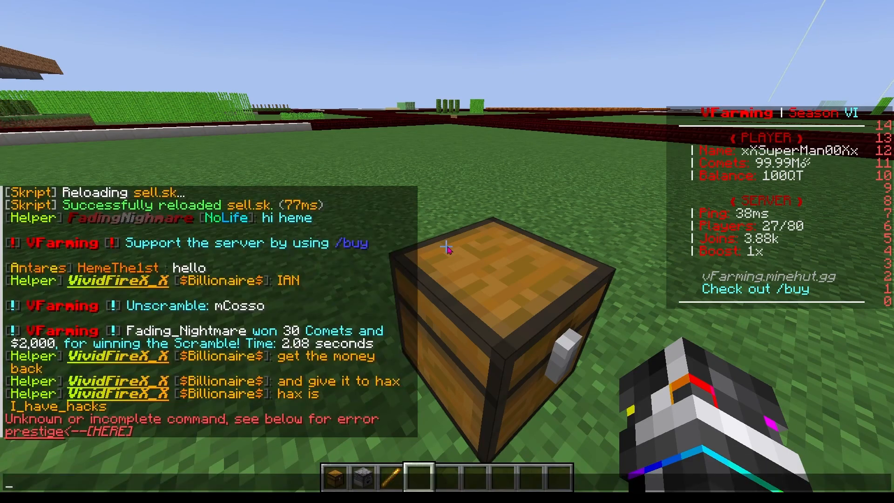
{"action": "type", "text": "/rankperms"}
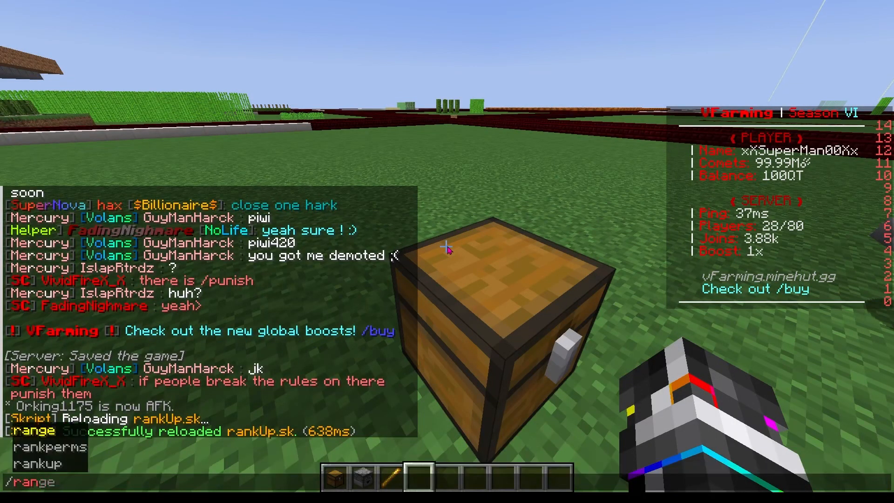
{"action": "type", "text": "rankup"}
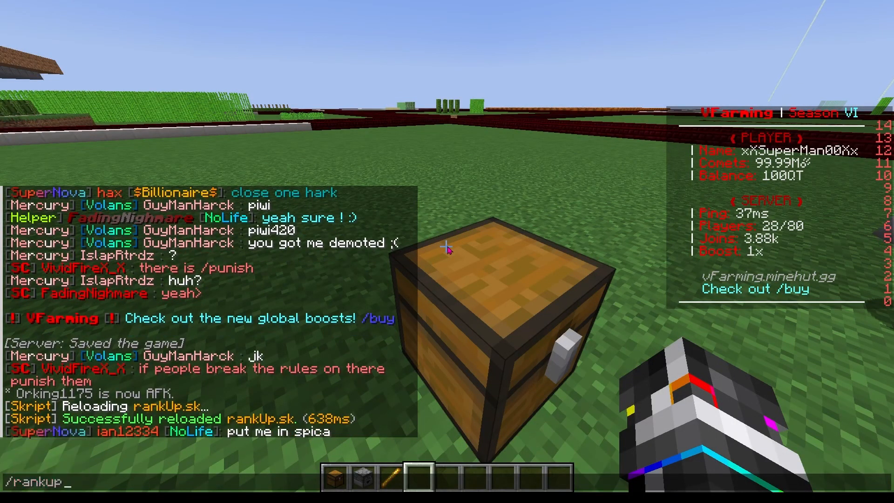
{"action": "key", "text": "Return"}
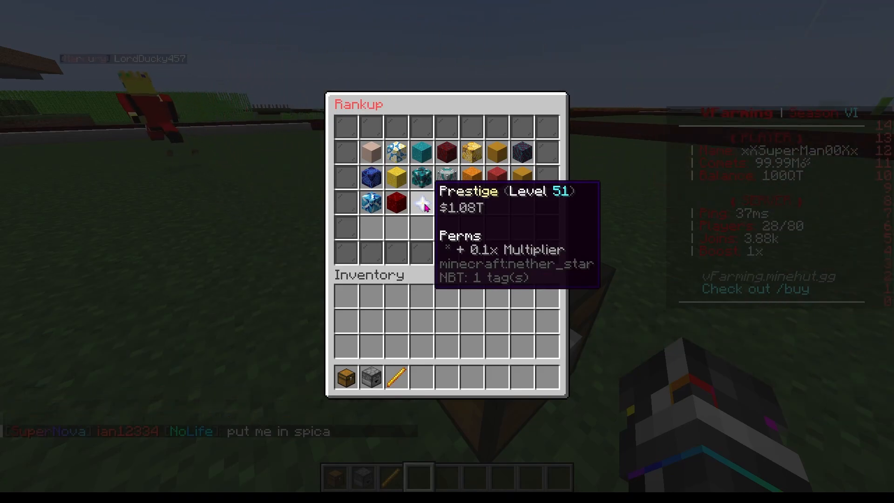
Buy Prestige via the nether star repeatedly, reaching level 167 (17.7x), and close the GUI.
{"action": "left_click", "coordinate": [422, 203]}
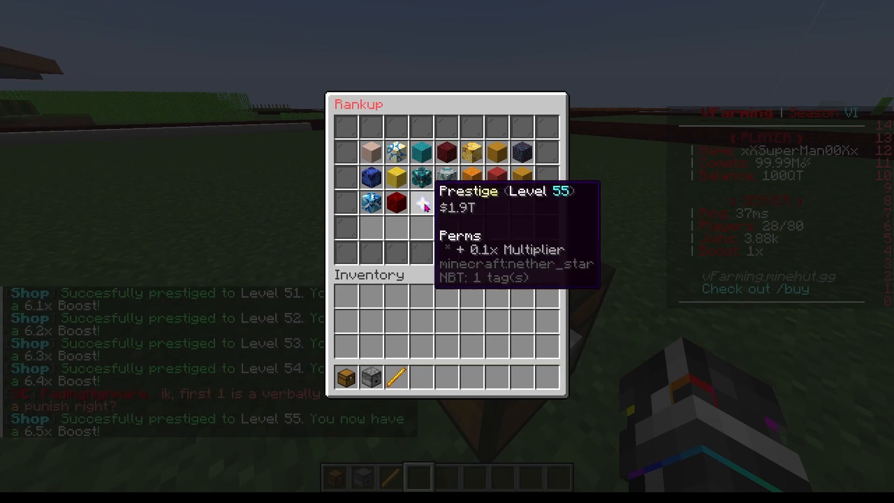
{"action": "left_click", "coordinate": [422, 203]}
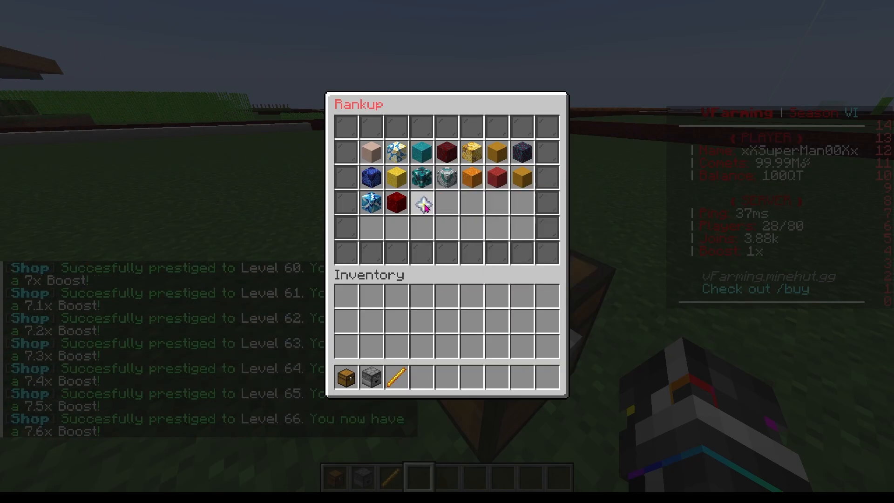
{"action": "mouse_move", "coordinate": [424, 204]}
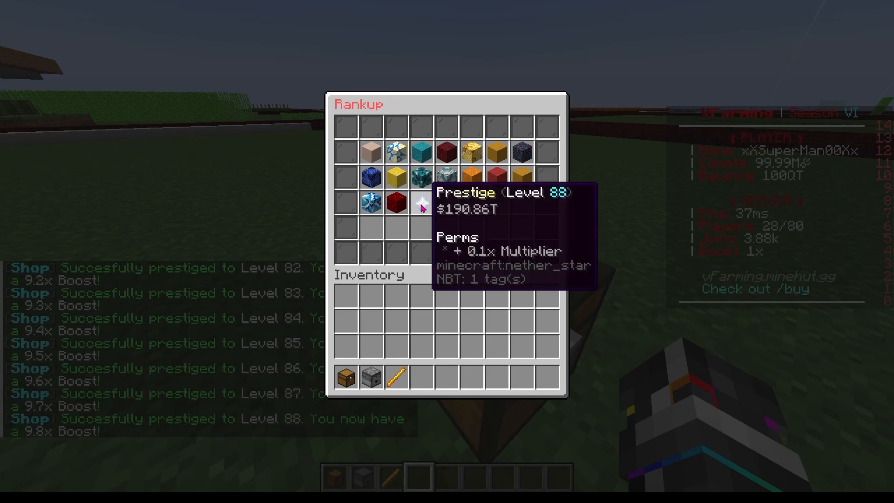
{"action": "left_click", "coordinate": [419, 204]}
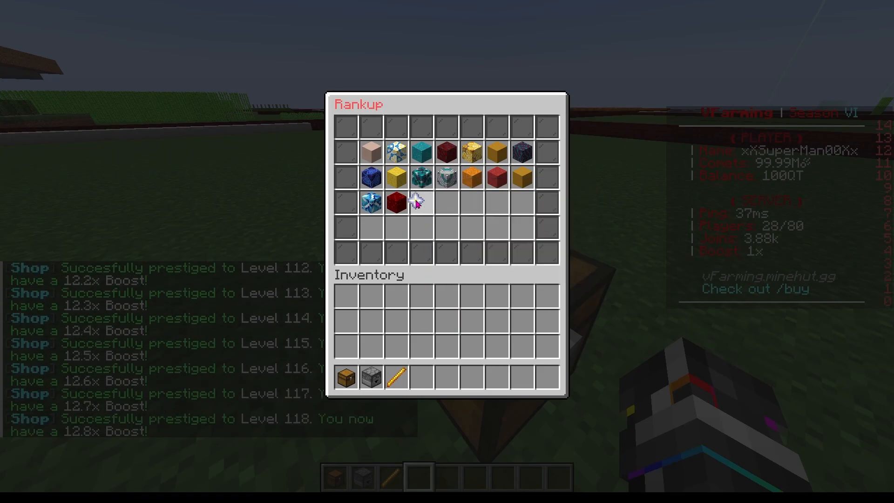
{"action": "mouse_move", "coordinate": [419, 203]}
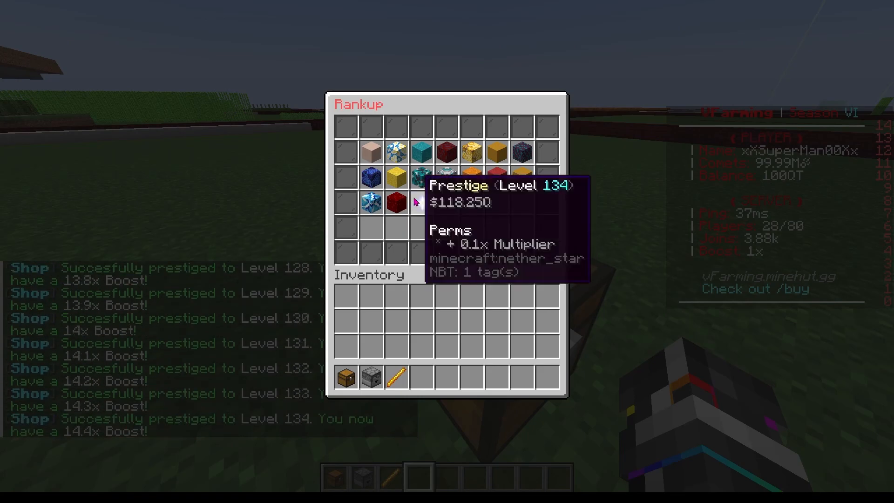
{"action": "left_click", "coordinate": [396, 202]}
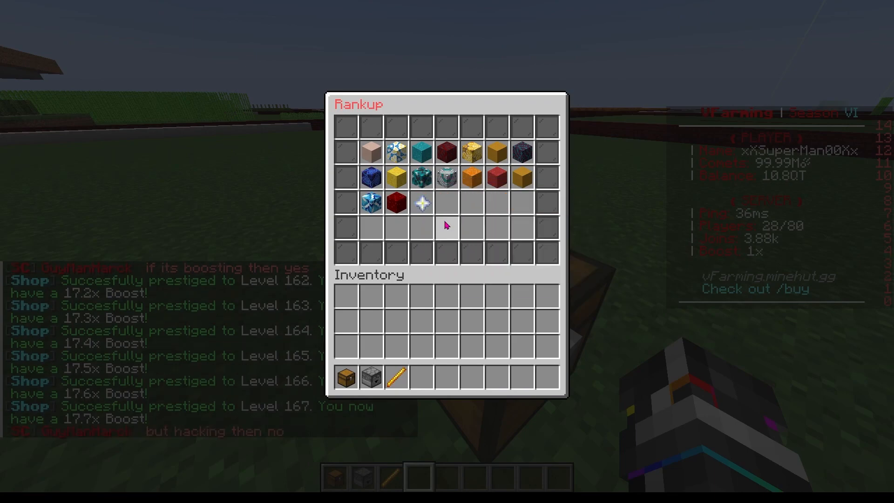
{"action": "key", "text": "Escape"}
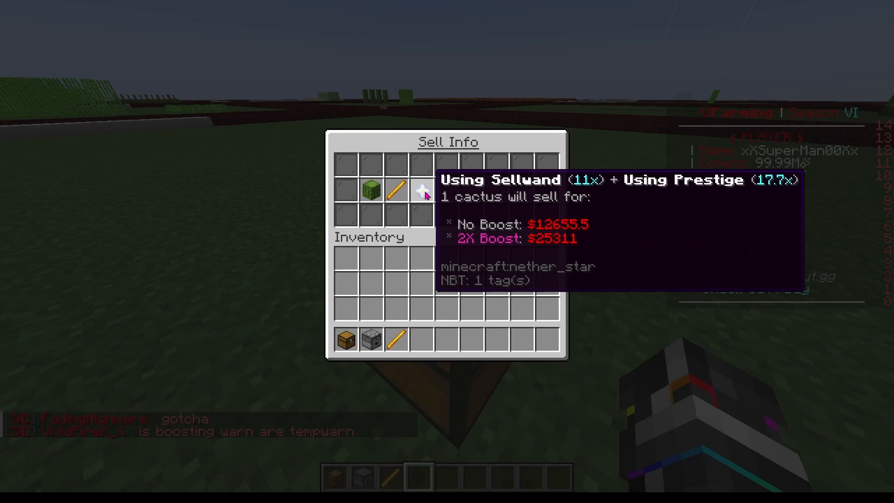
Close the Sell Info menu after checking the 17.7x Prestige boost on cactus.
{"action": "key", "text": "Escape"}
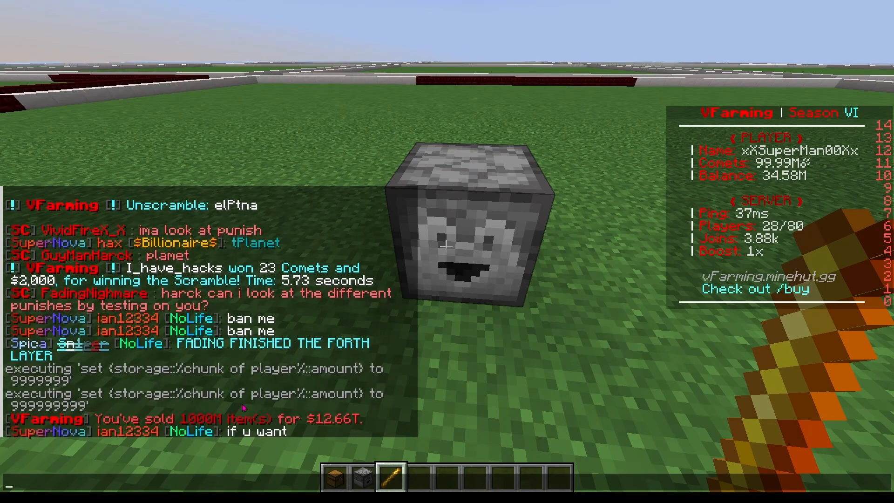
{"action": "mouse_move", "coordinate": [359, 431]}
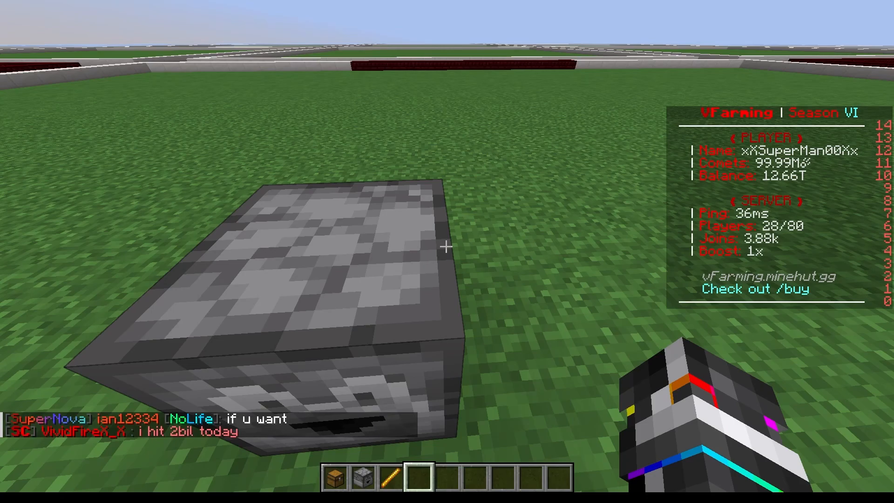
{"action": "mouse_move", "coordinate": [447, 251]}
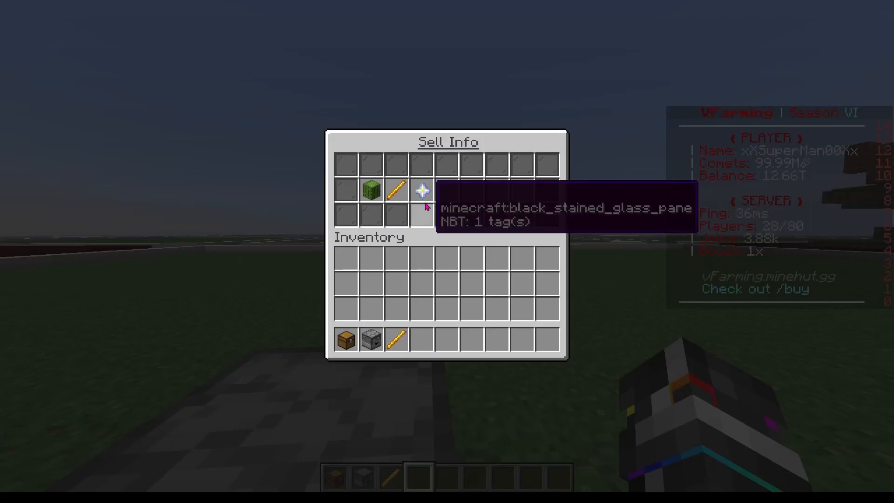
{"action": "mouse_move", "coordinate": [422, 191]}
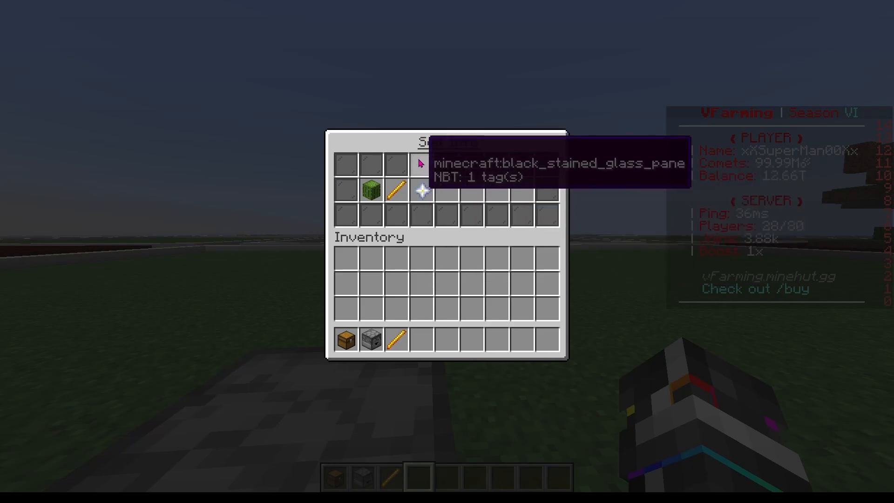
{"action": "mouse_move", "coordinate": [419, 213]}
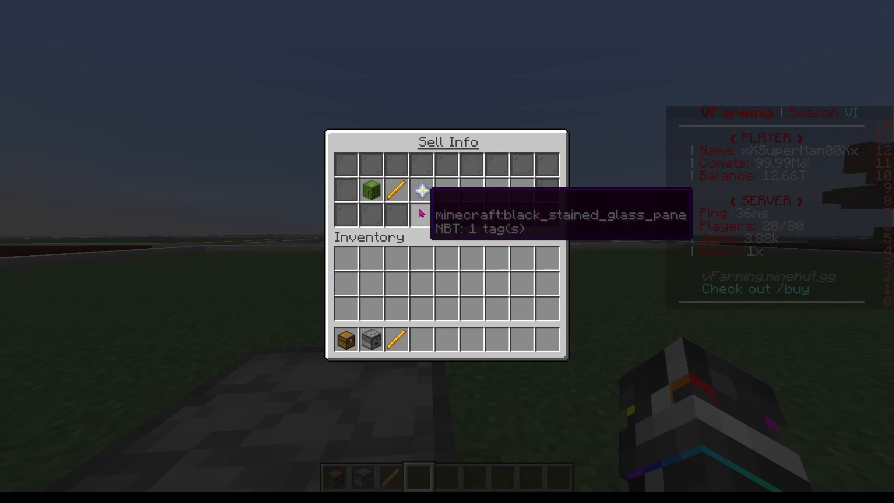
{"action": "mouse_move", "coordinate": [398, 196]}
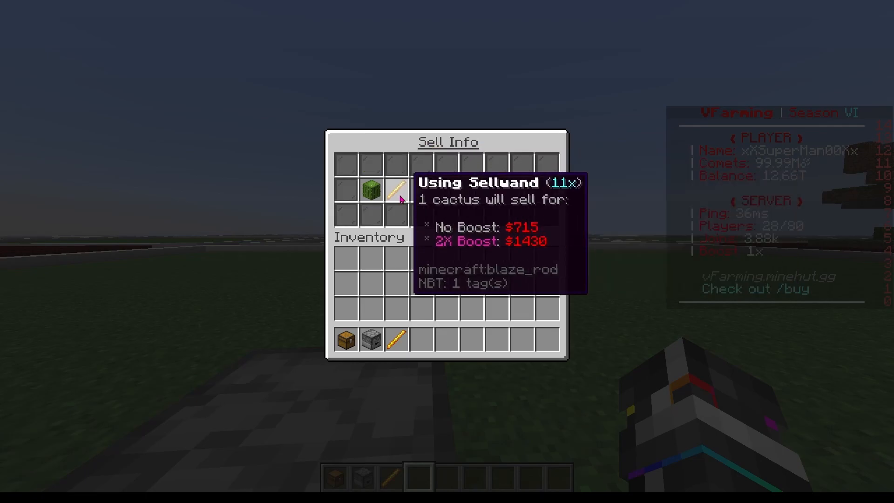
{"action": "mouse_move", "coordinate": [399, 187]}
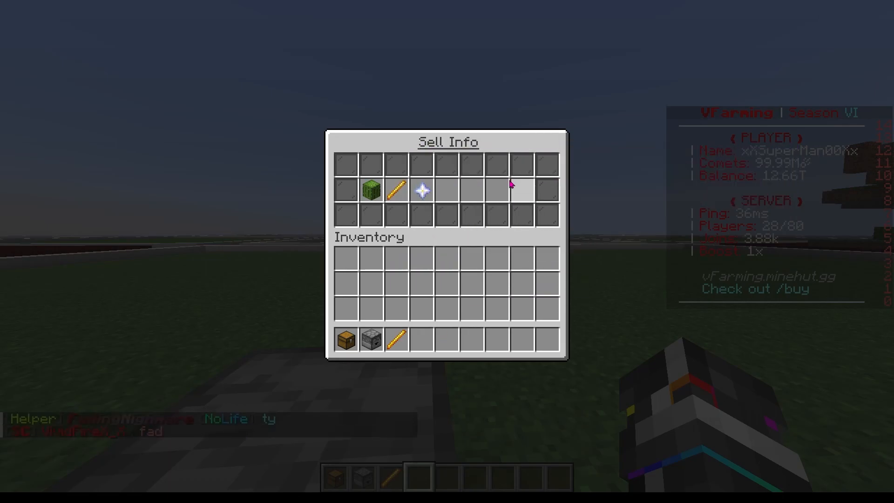
{"action": "mouse_move", "coordinate": [422, 192]}
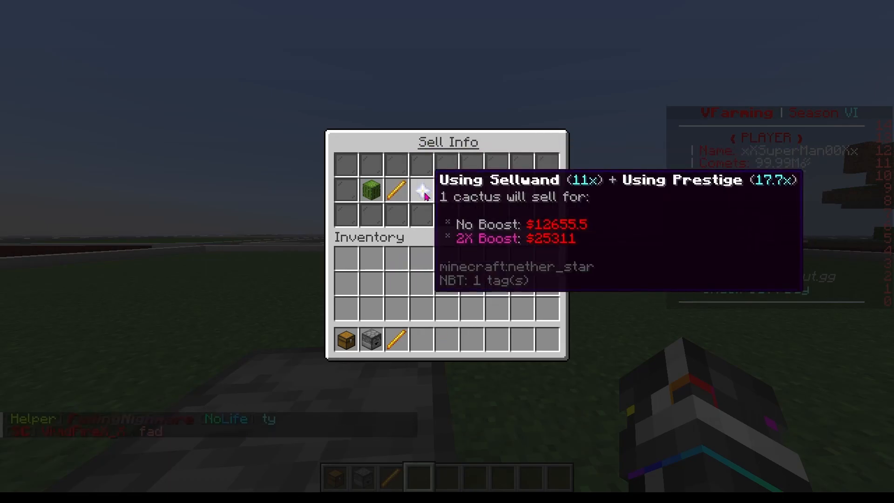
{"action": "mouse_move", "coordinate": [425, 314]}
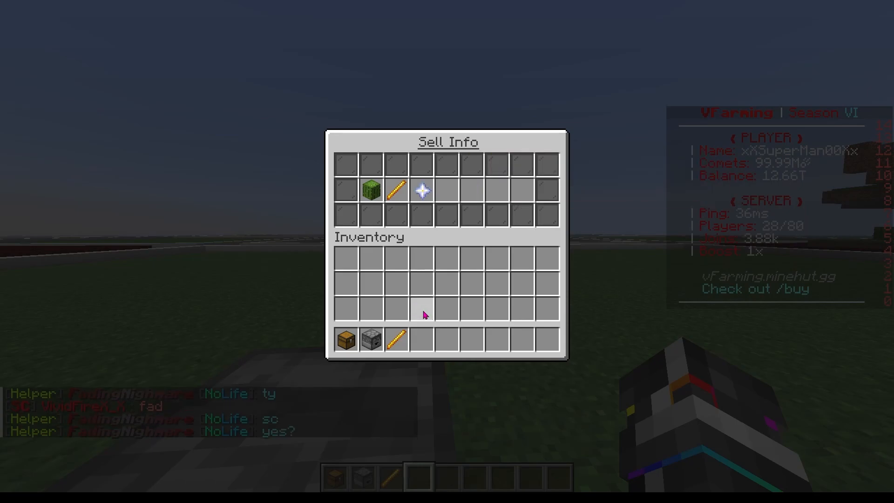
Close Sell Info after comparing the sellwand-only and $12655.5 boosted cactus prices.
{"action": "key", "text": "Escape"}
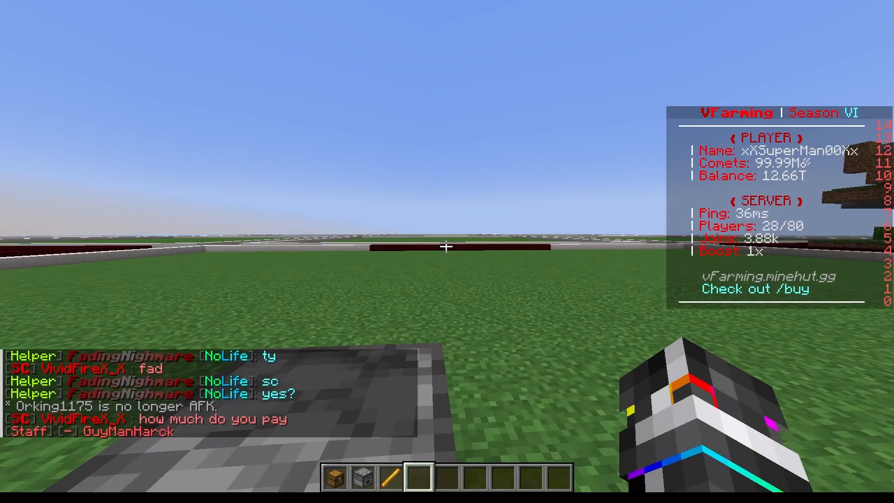